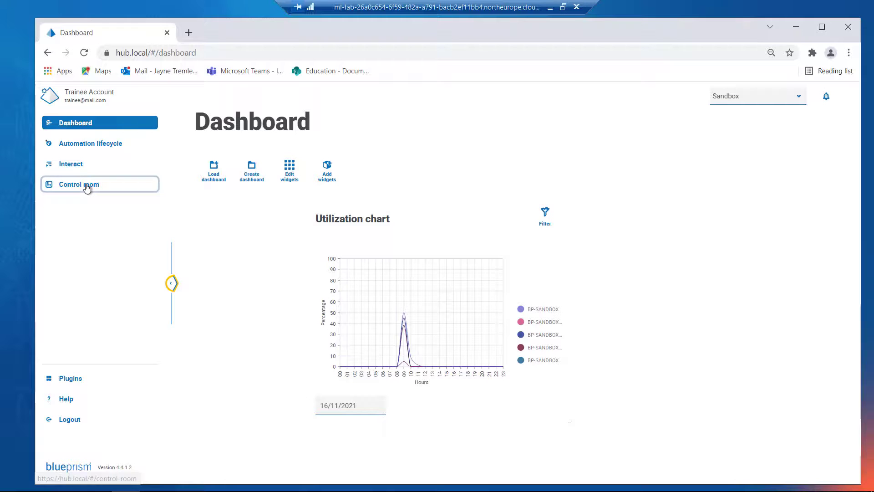
Open Control room's Work Queues list, scroll through the queues, and return to the browser page
click(79, 184)
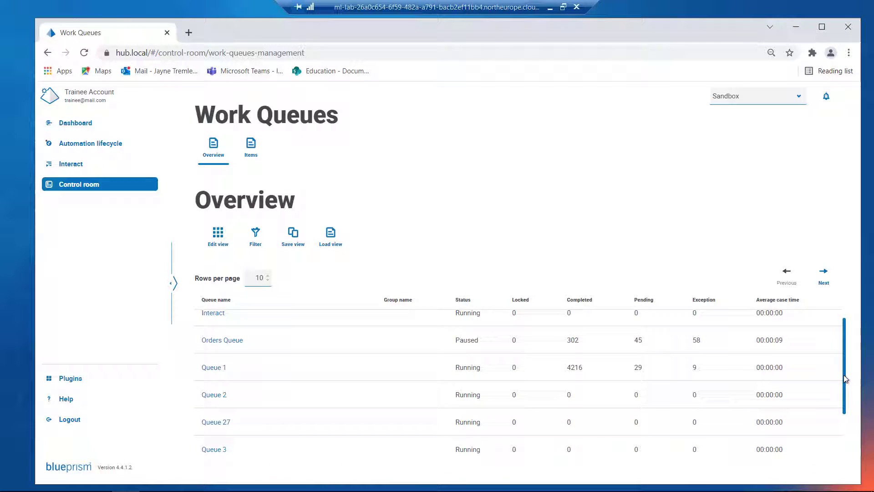
scroll(down, 3)
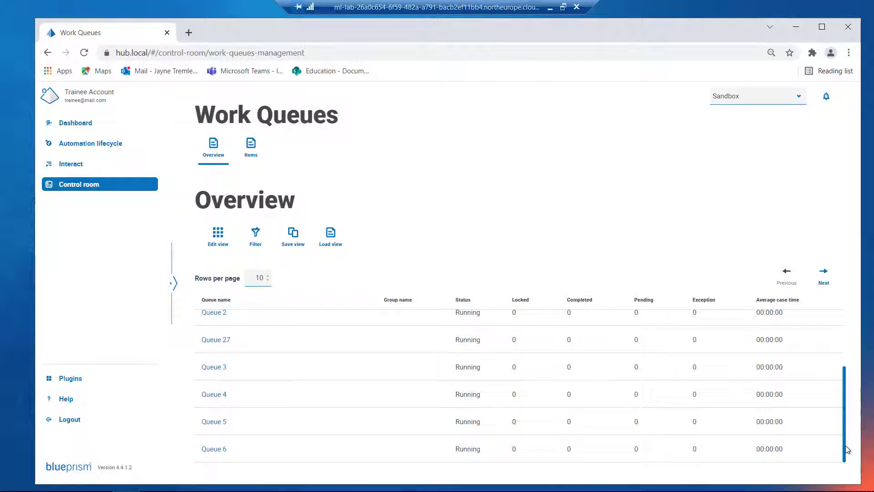
scroll(up, 3)
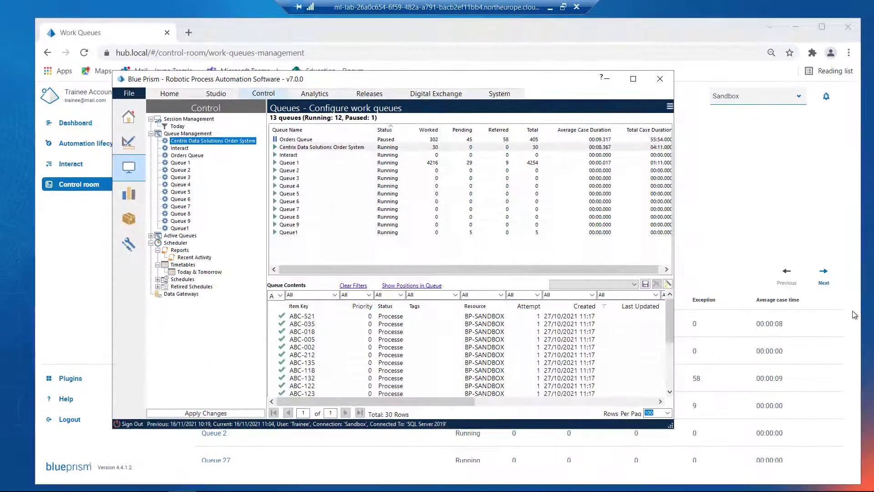
click(660, 77)
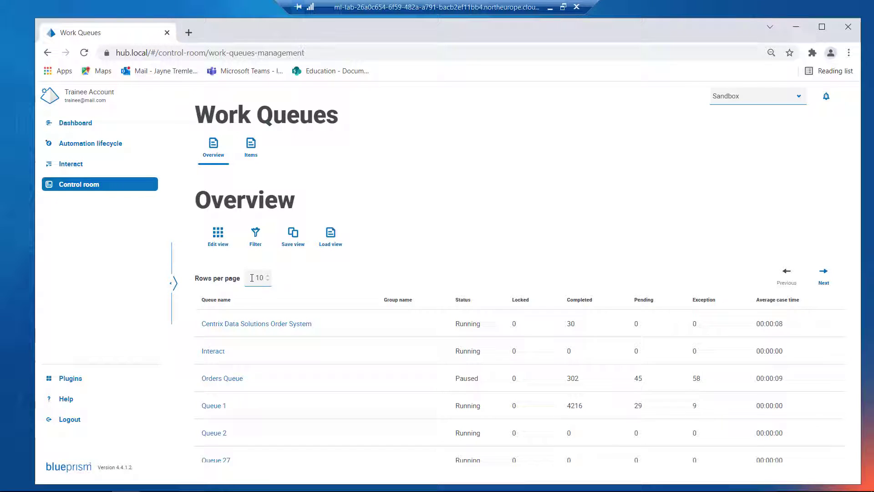
Set Rows per page to 5, page forward once, and return to page one
click(258, 277)
text(5)
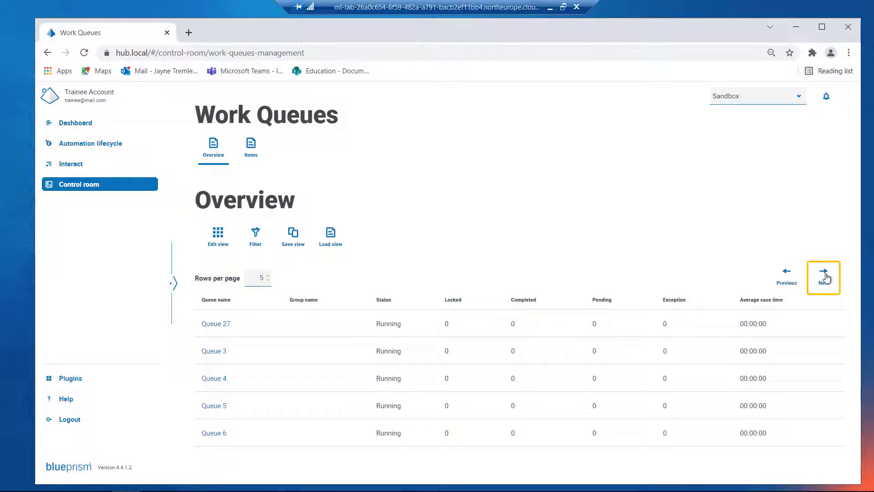
click(823, 278)
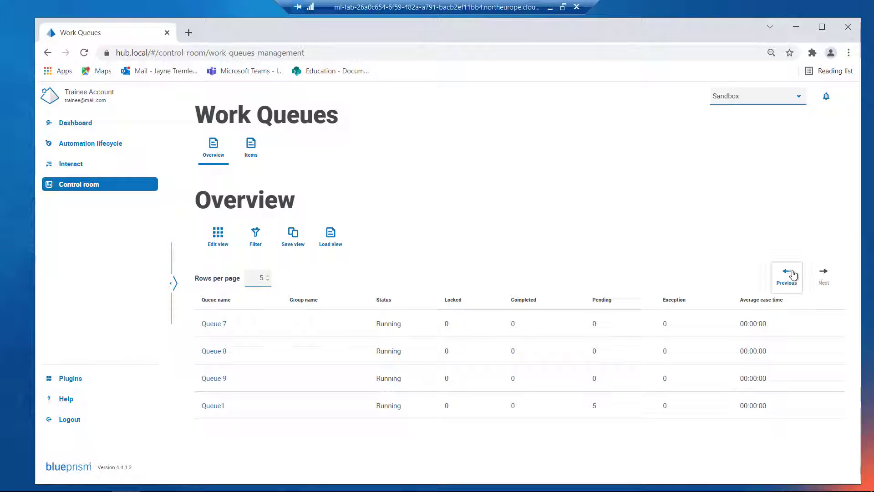
click(786, 277)
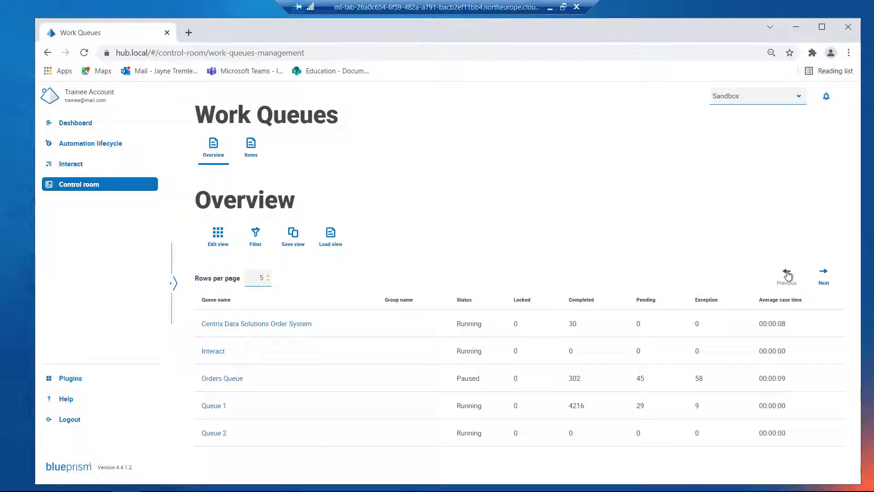
mouse_move(248, 278)
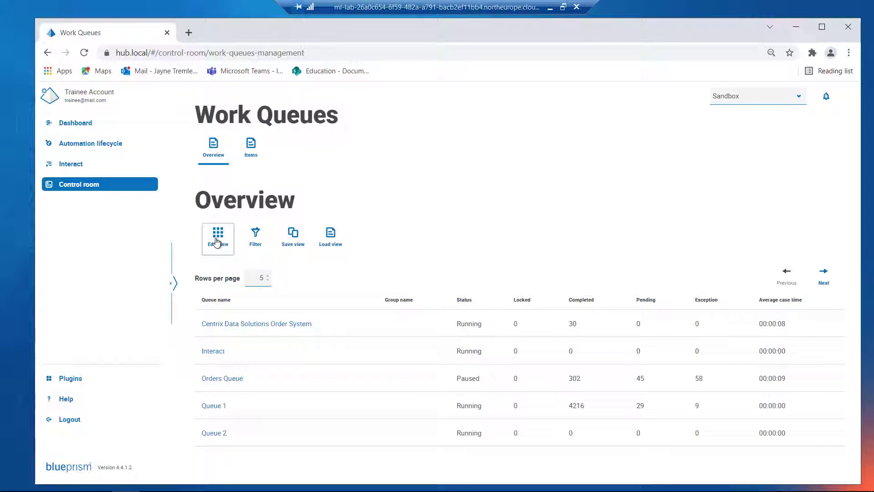
Try compact view and revert it, then hide the Group name and Average case time columns
click(217, 236)
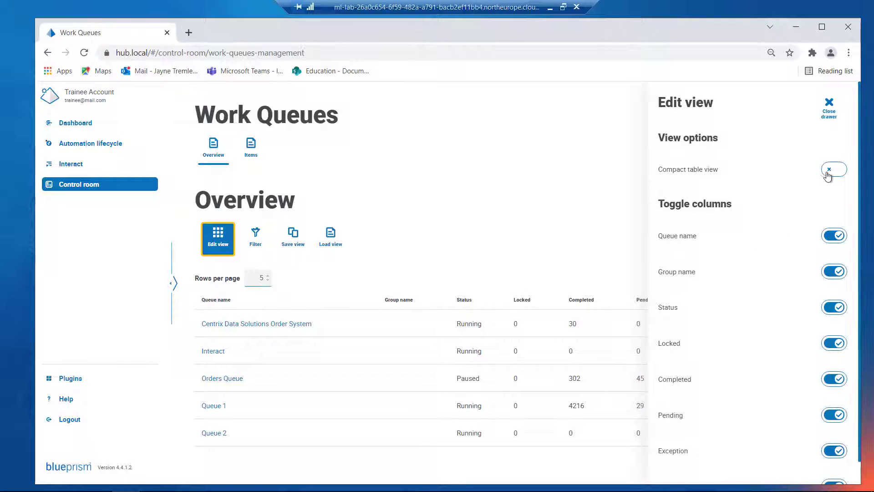
click(834, 169)
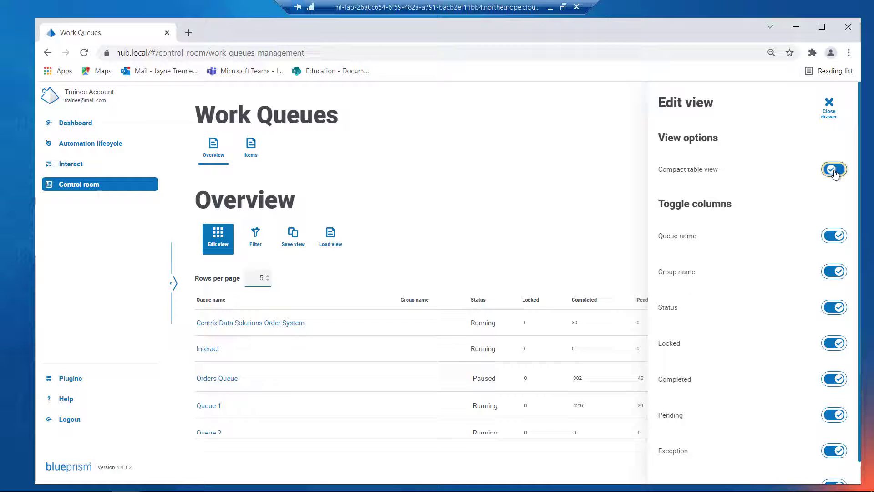
click(834, 169)
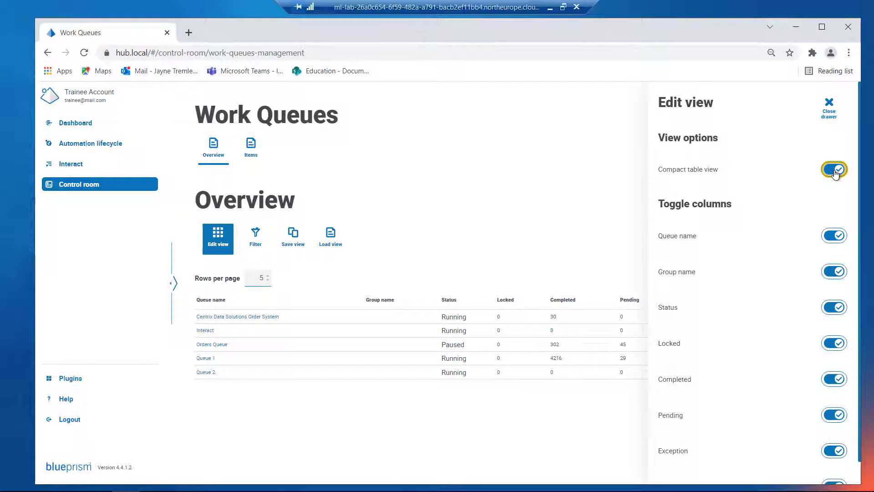
click(834, 169)
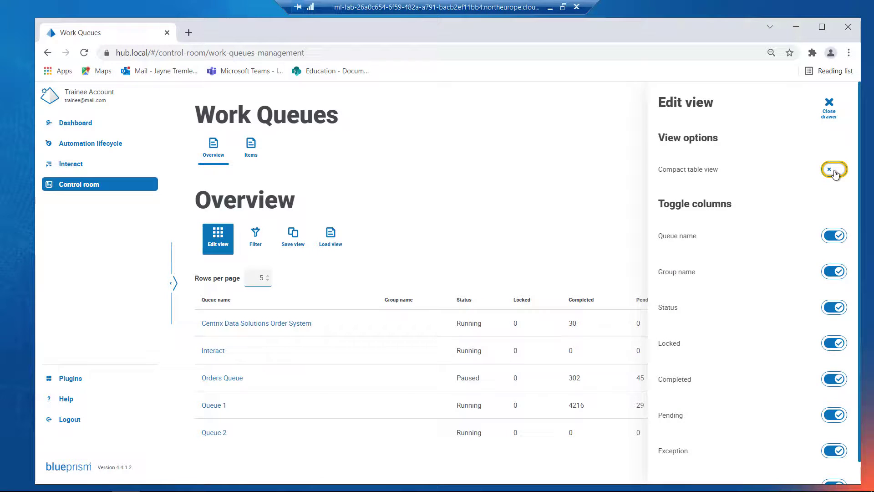
mouse_move(816, 278)
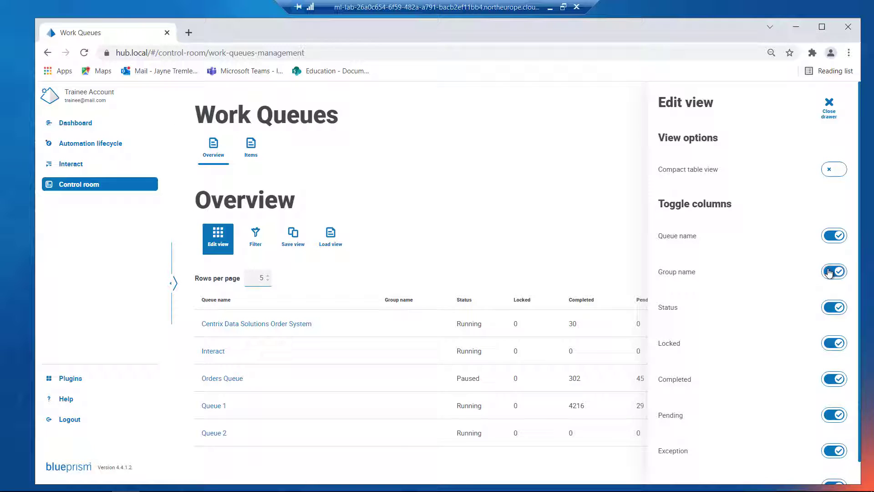
click(833, 271)
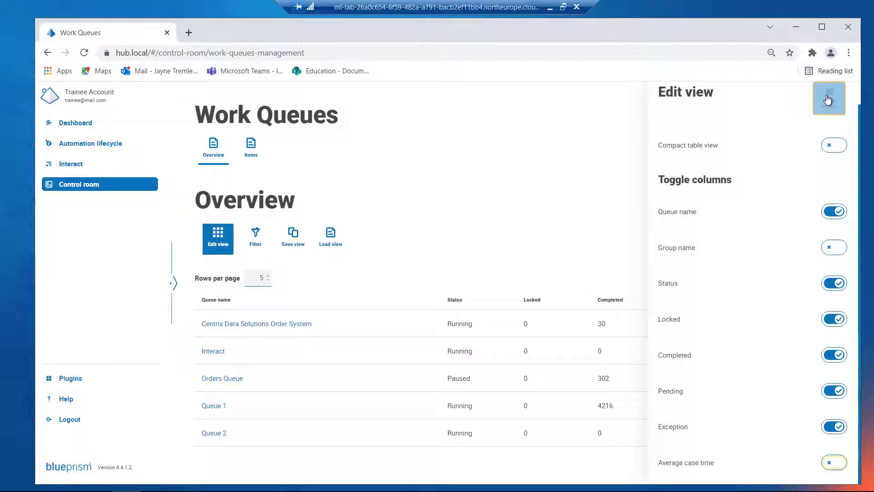
click(829, 98)
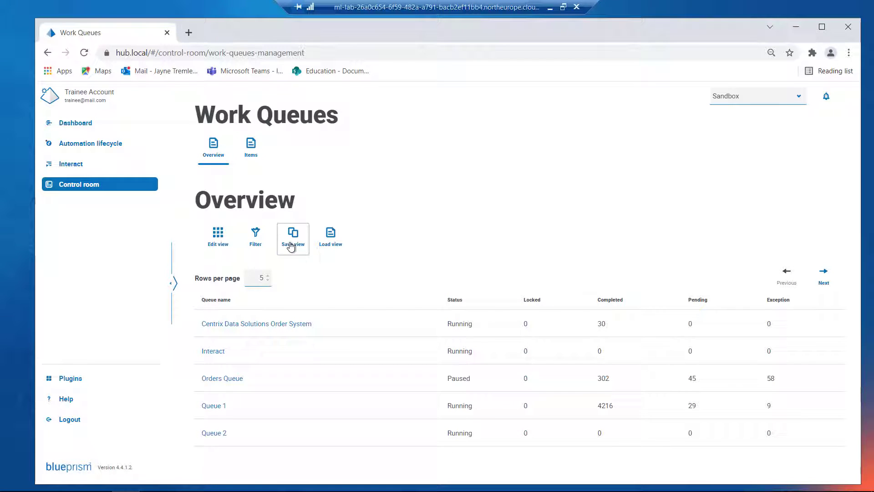
Save the Work Queues layout as a view named 'Standard View'
click(293, 233)
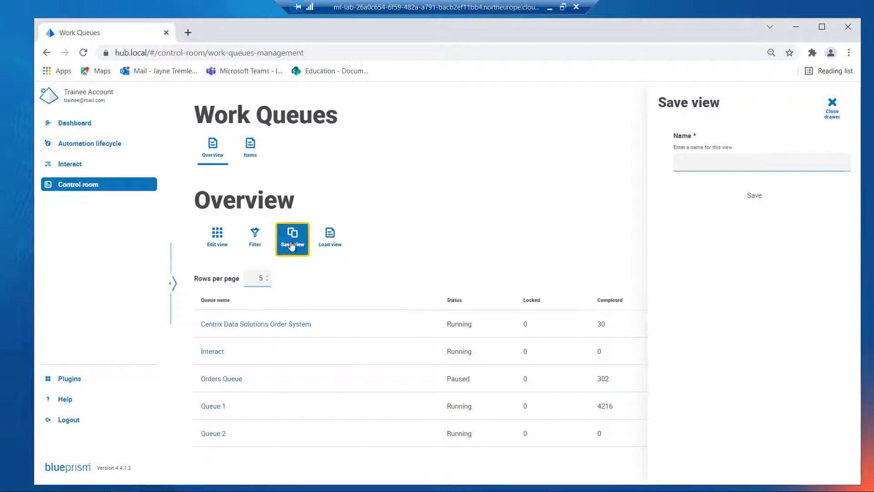
click(761, 162)
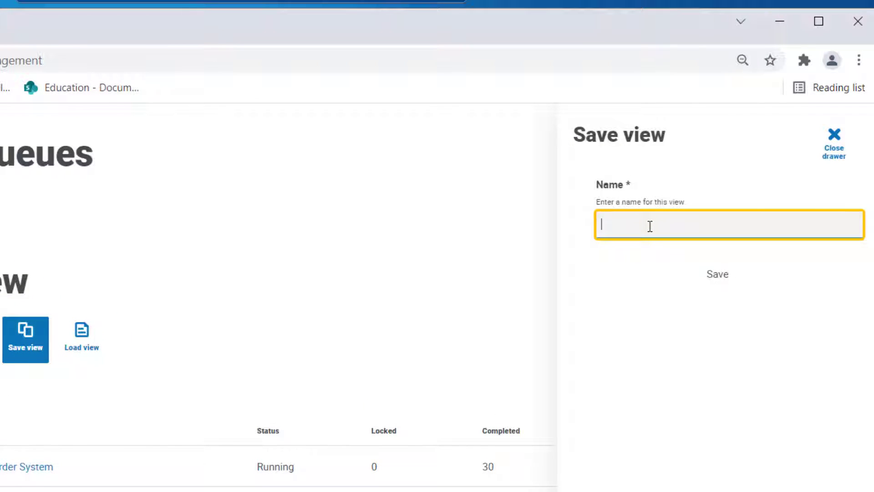
text(Standard V)
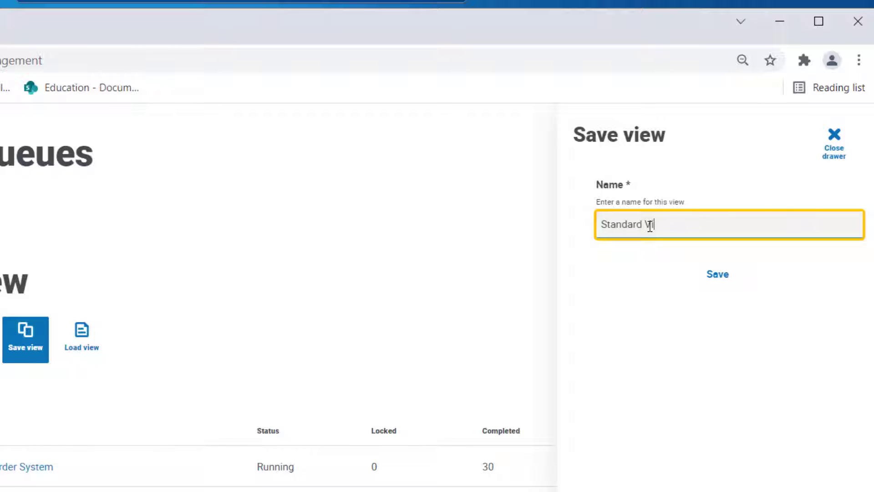
text(iew)
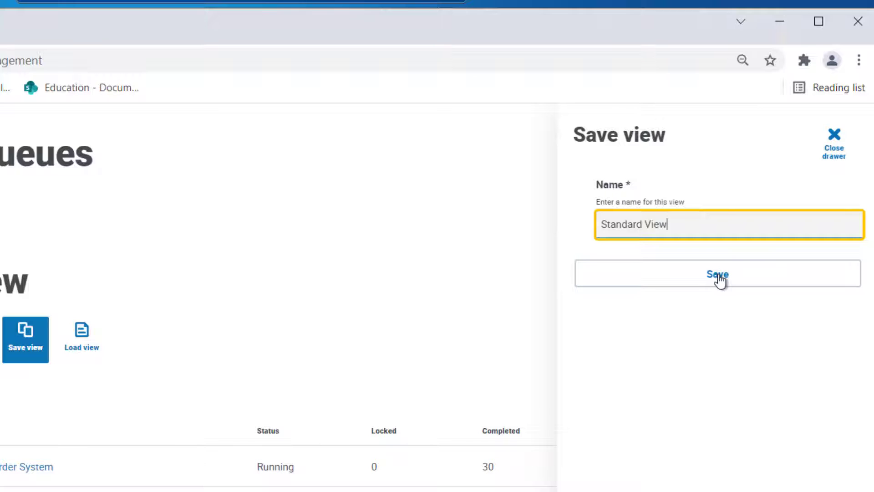
click(717, 274)
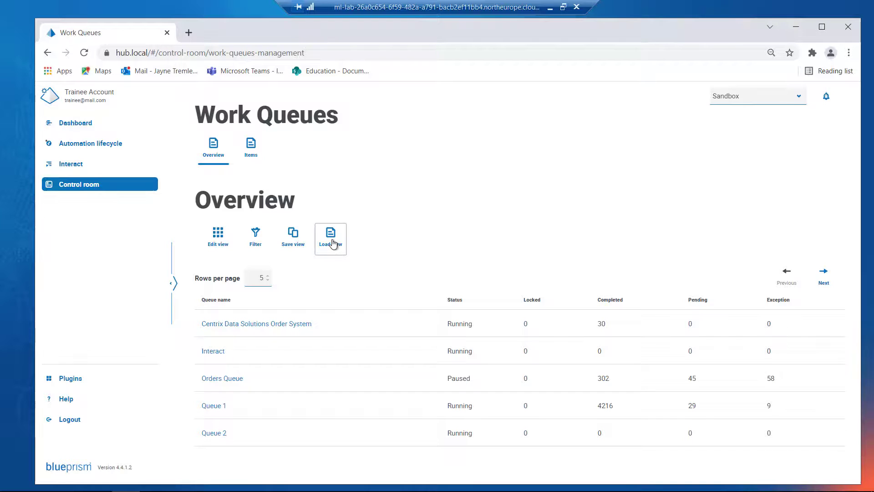
Apply Jayne's saved view, then load and apply Standard View instead
click(330, 236)
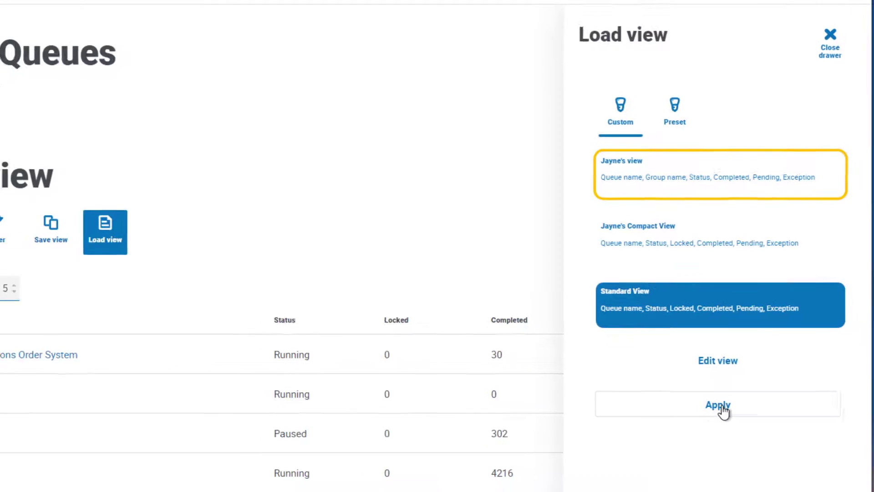
click(717, 404)
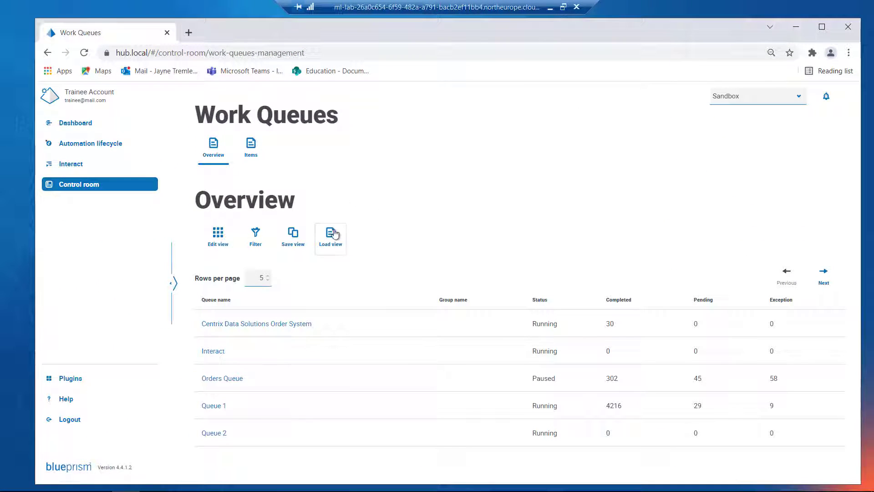
click(330, 236)
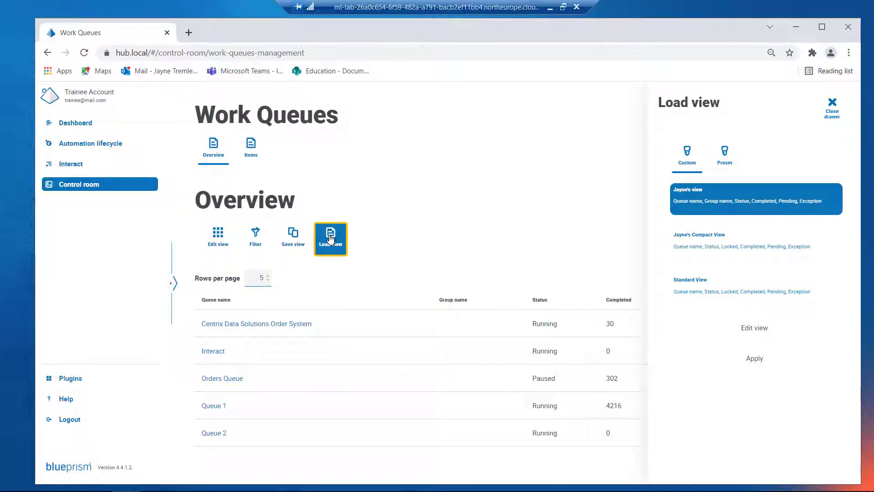
click(755, 288)
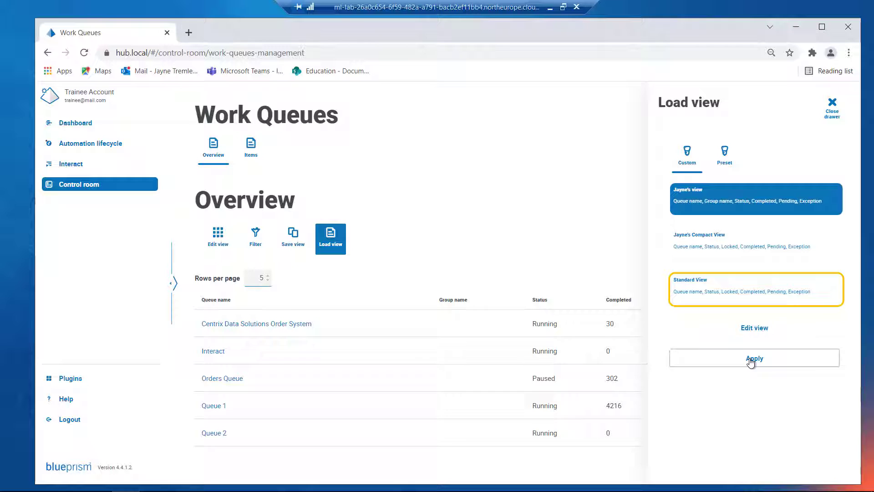
click(753, 358)
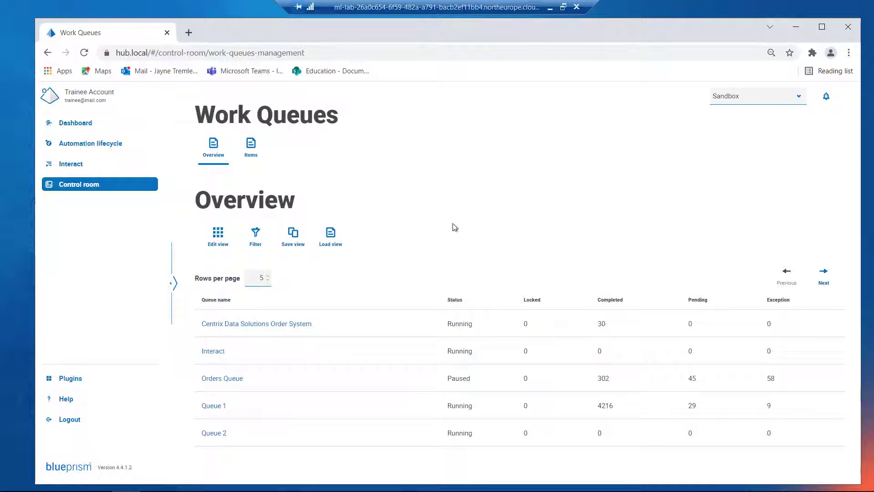
click(330, 234)
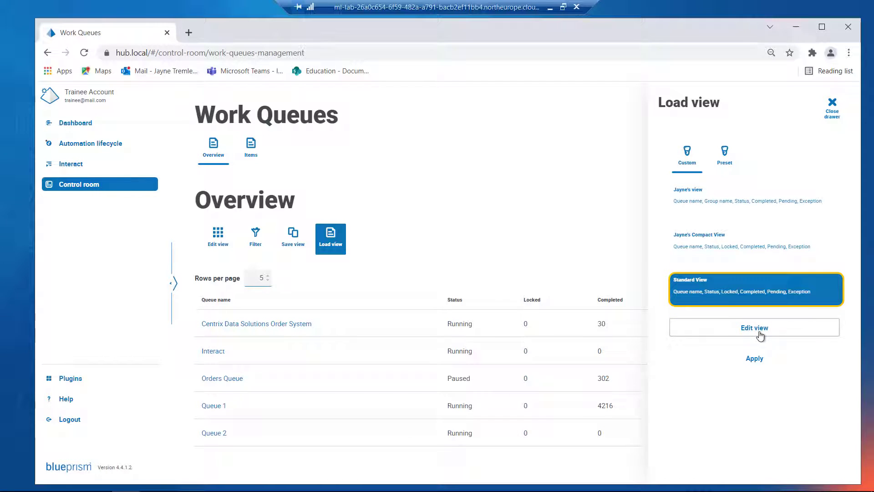
click(754, 358)
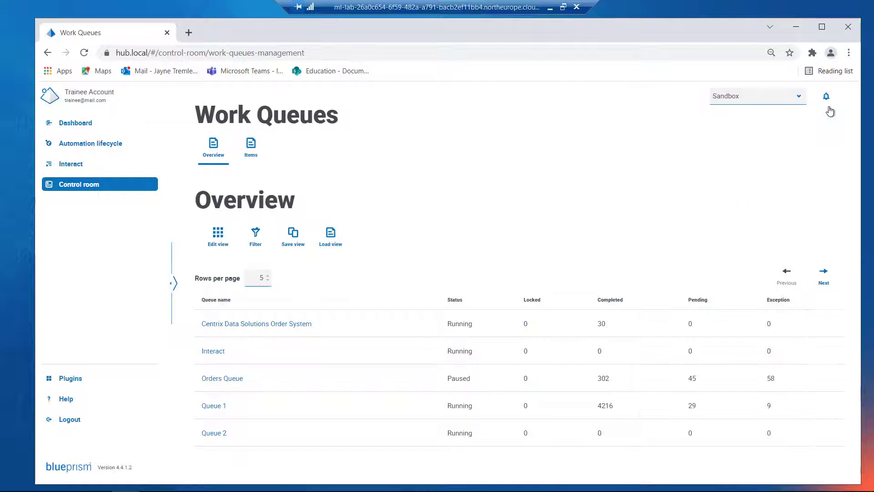
mouse_move(486, 199)
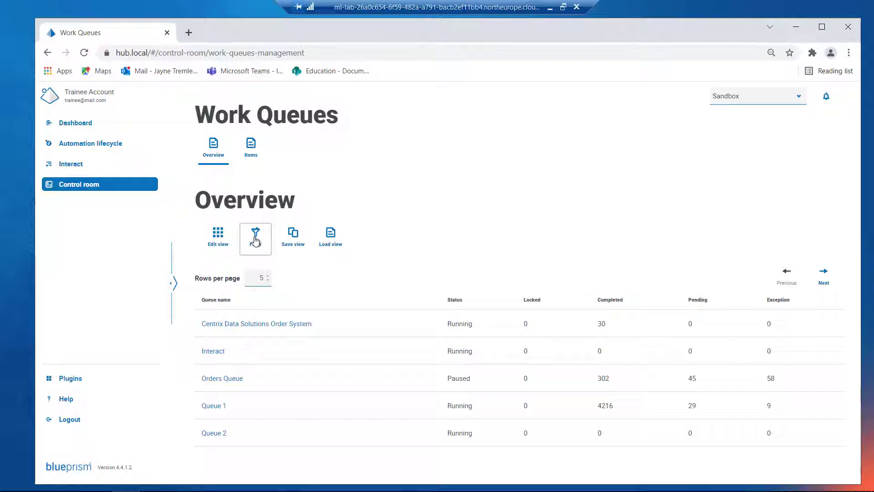
Filter queues to Paused status, then clear the Status filter and close the filter drawer
click(255, 233)
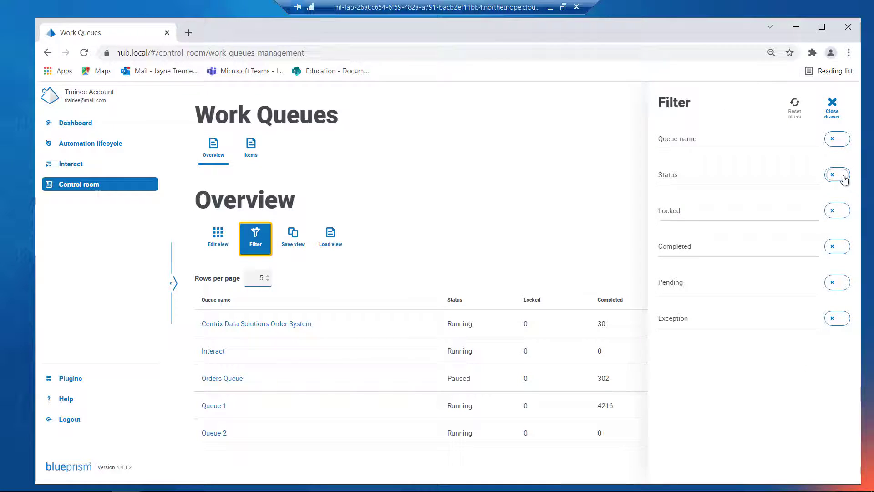
click(837, 175)
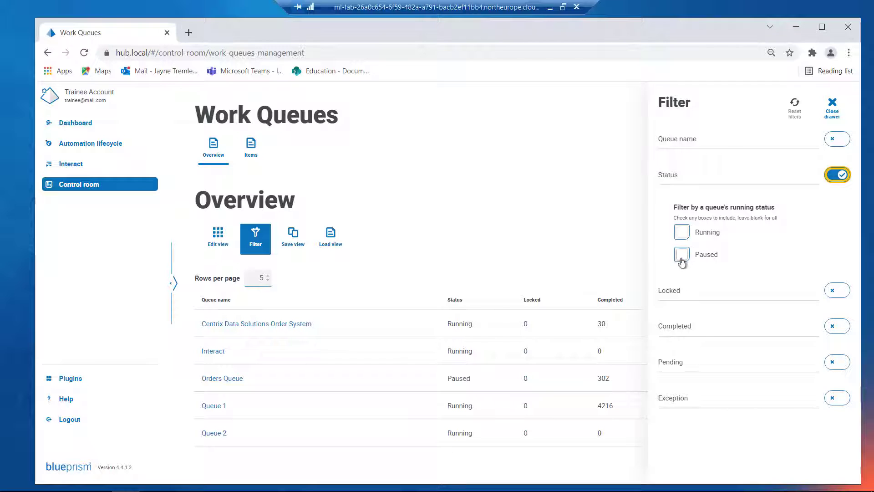
click(681, 254)
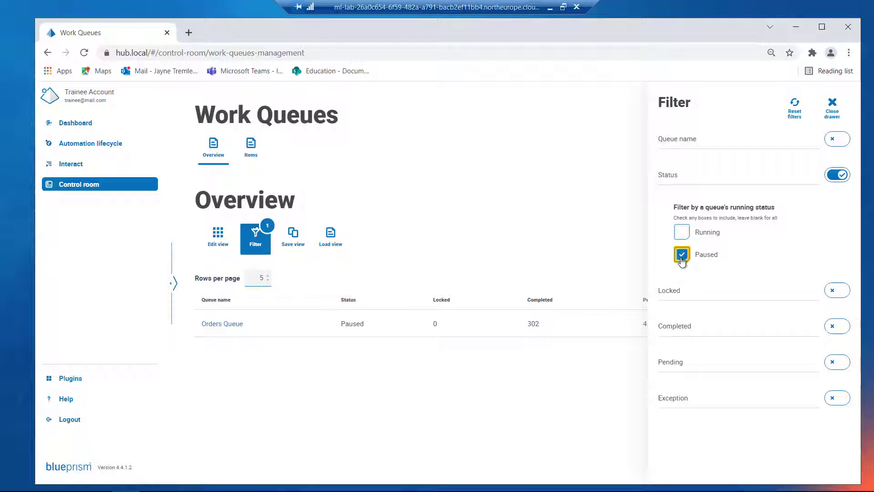
click(836, 175)
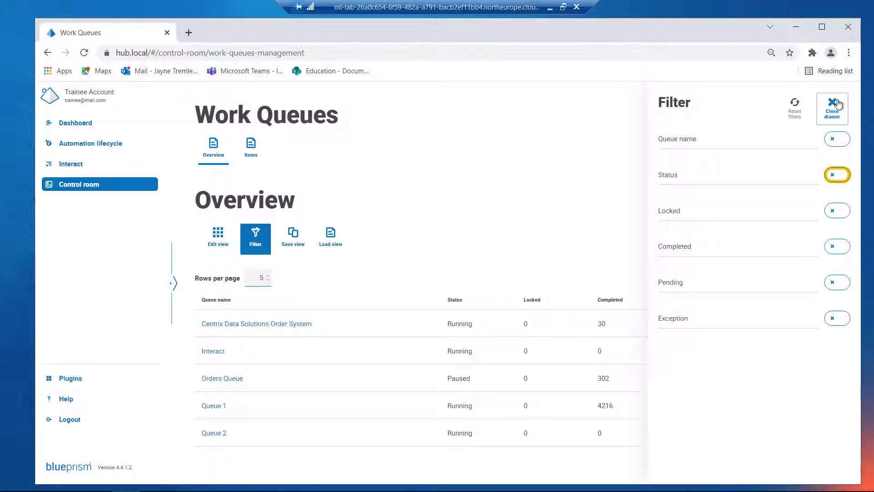
click(832, 106)
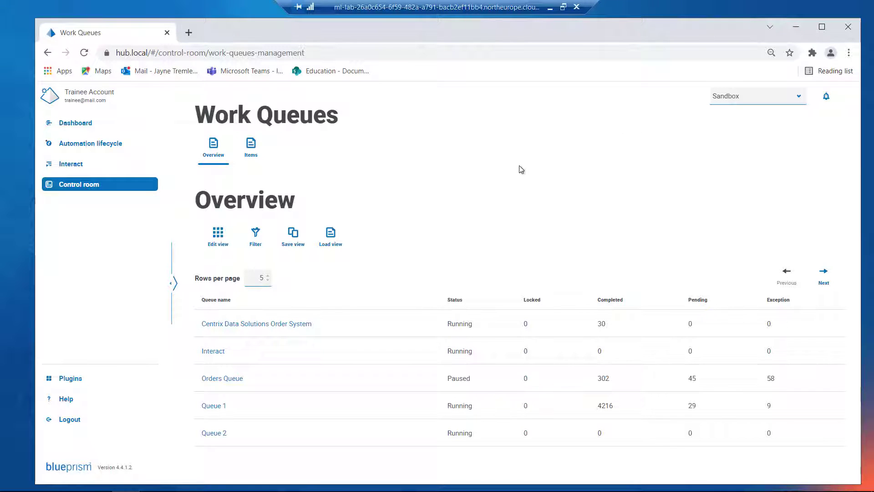
mouse_move(562, 146)
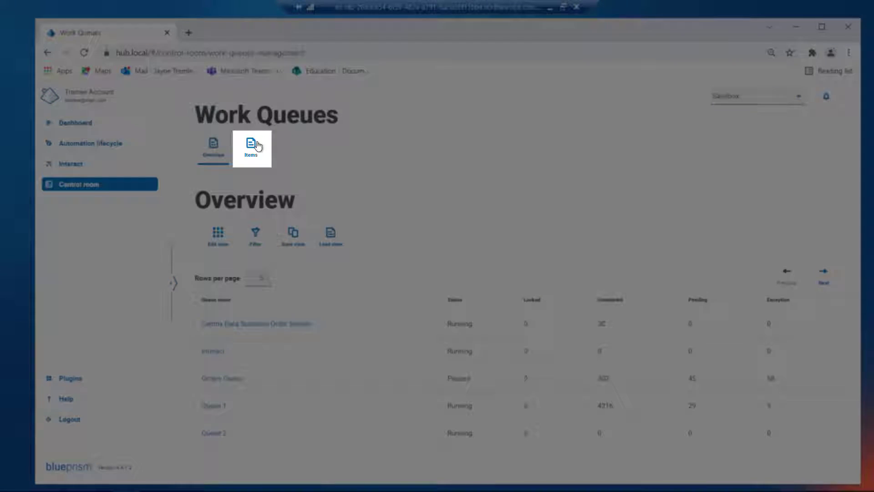
On the Items tab, switch the queue selection to Queue 1, then go to Overview
click(250, 149)
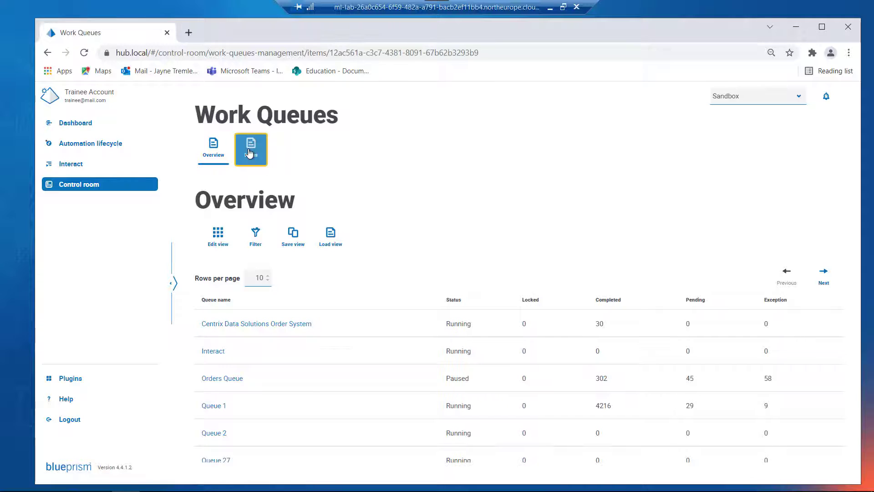
click(251, 148)
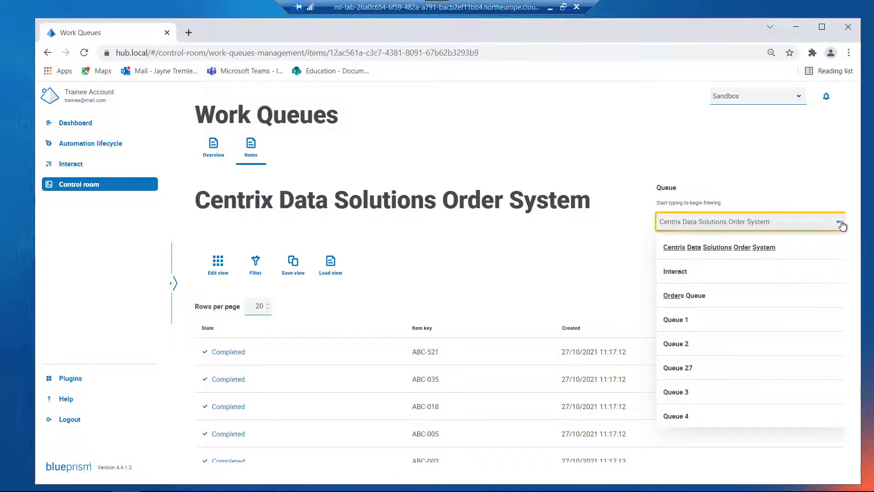
mouse_move(675, 320)
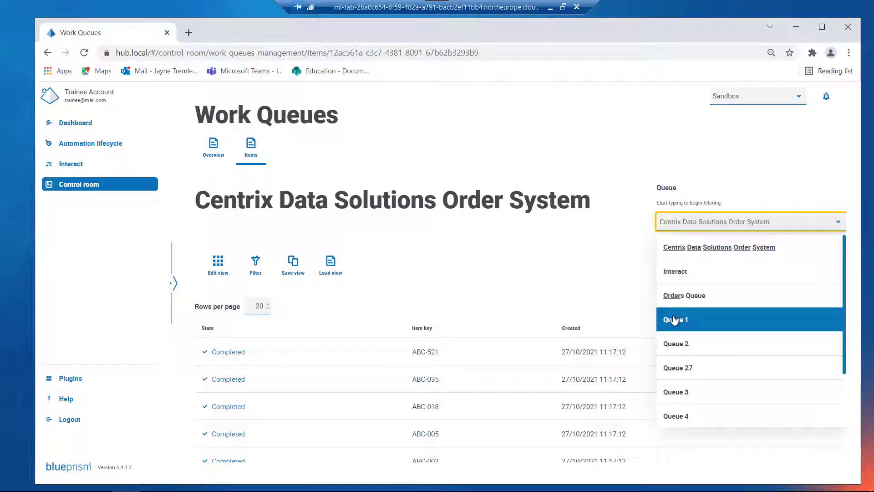
click(676, 319)
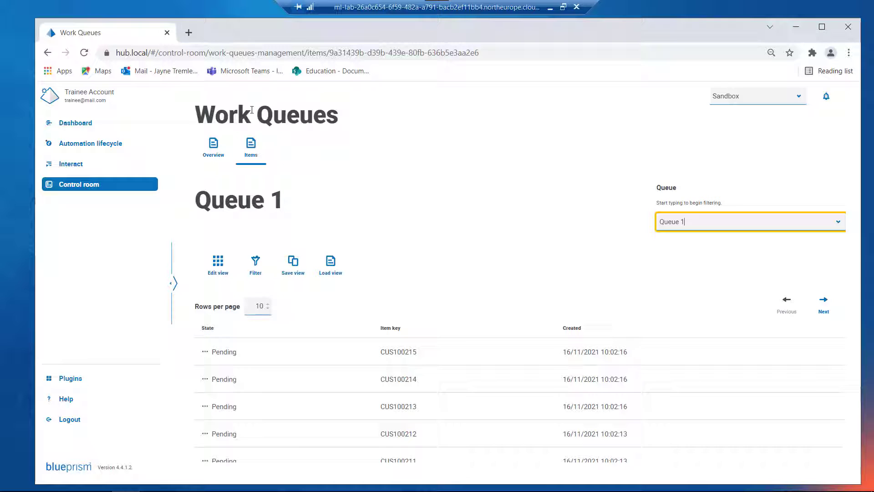
click(213, 149)
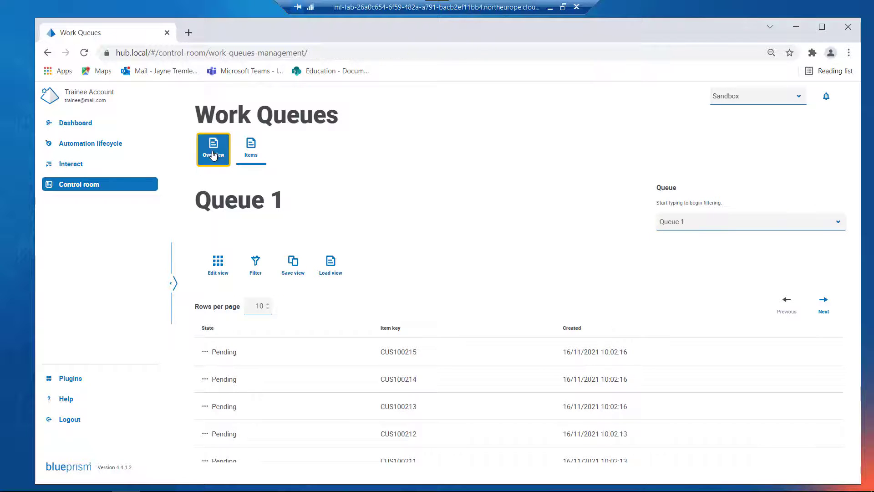
From Overview, open the Centrix Data Solutions Order System queue's items
click(213, 148)
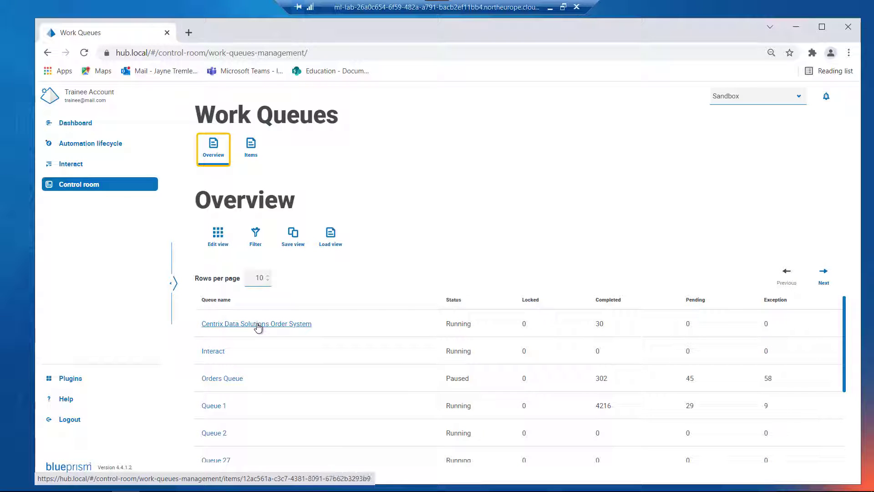
click(255, 323)
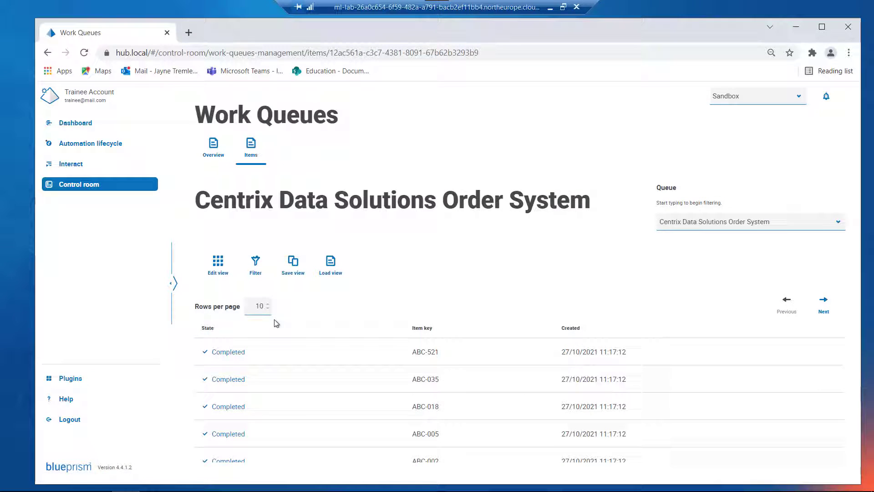
mouse_move(528, 307)
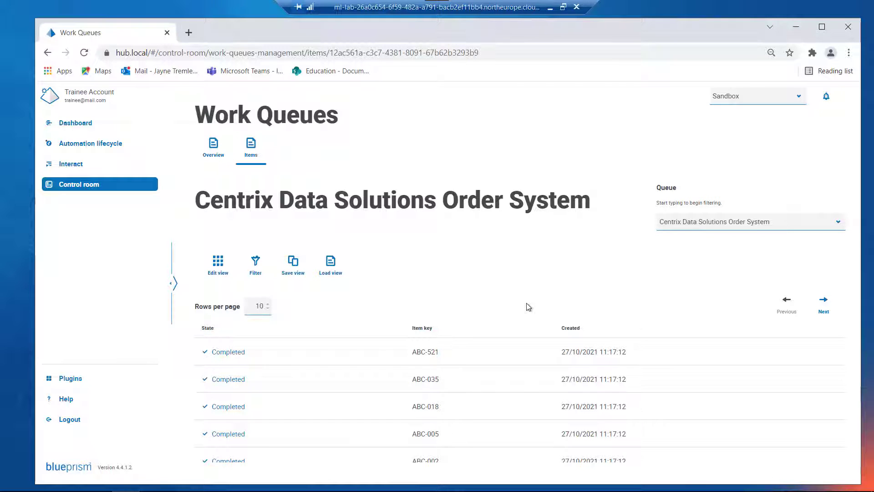
Set Rows per page to 20, view the next page, then return to the first
click(257, 305)
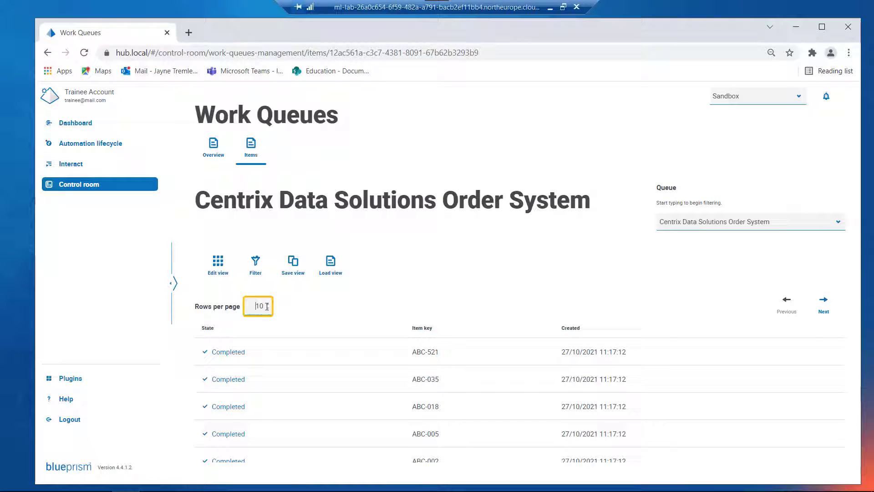
text(20)
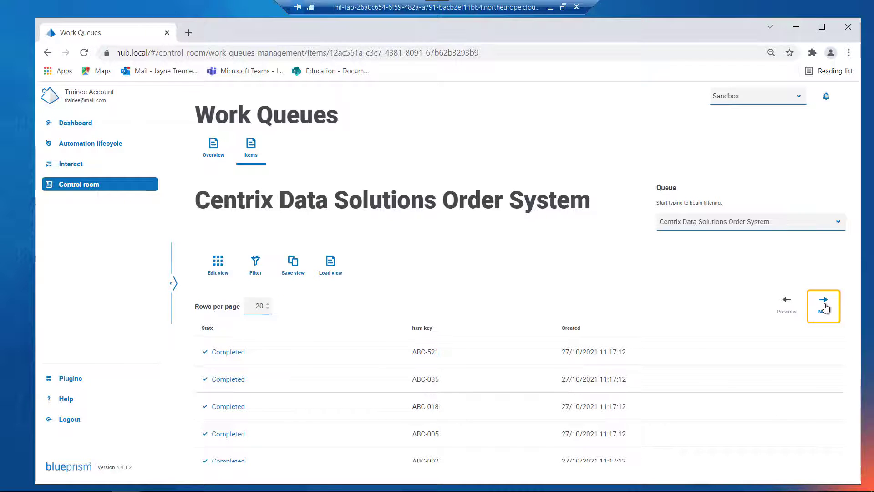
click(822, 300)
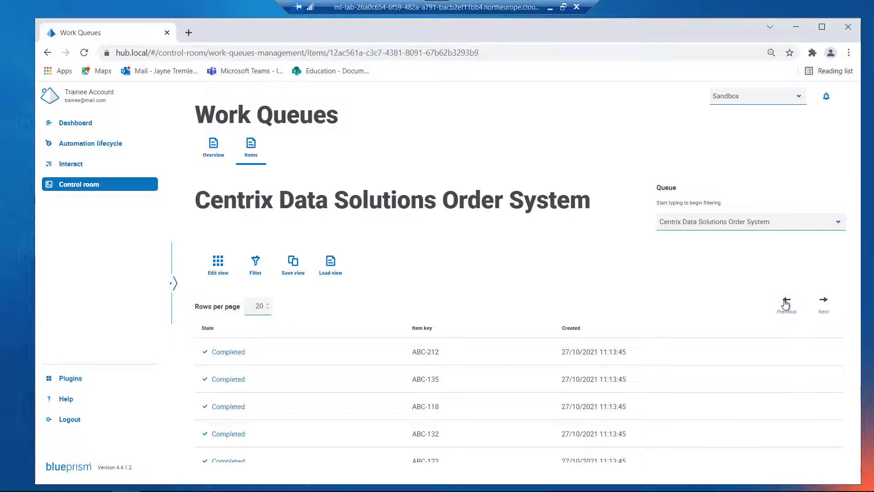
click(787, 301)
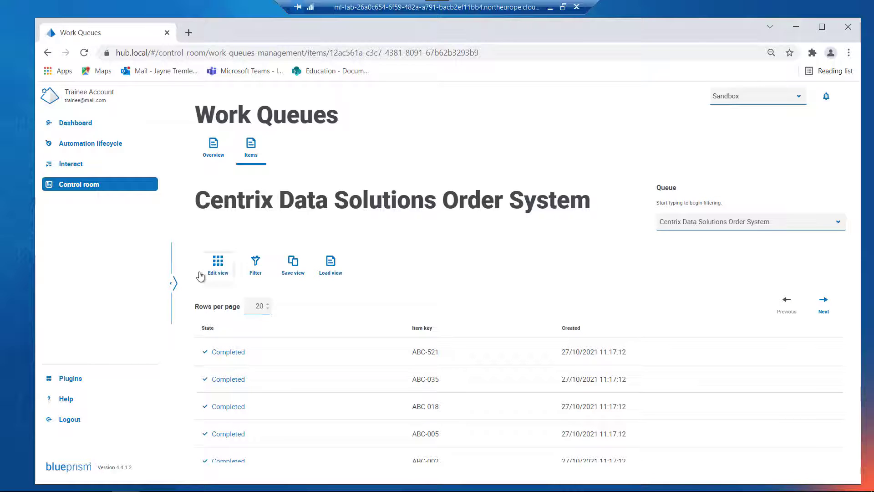
Turn on Compact table view and hide the Created column in the Centrix items table
click(218, 267)
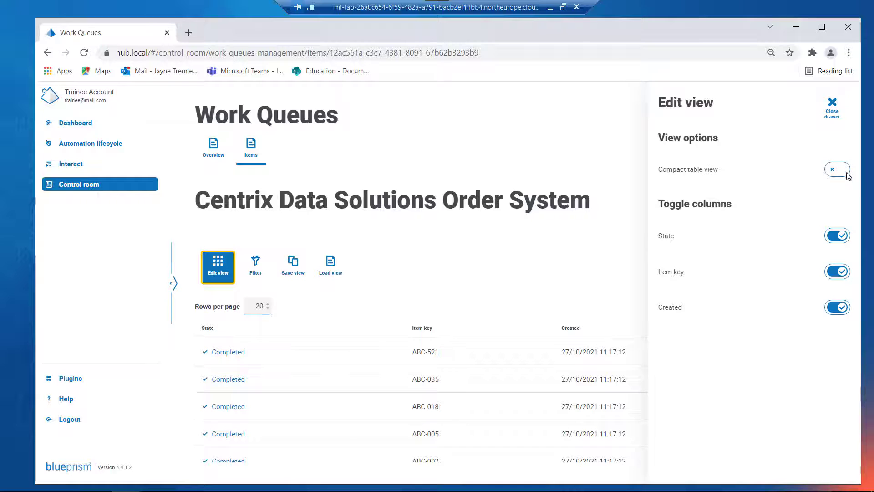
click(837, 168)
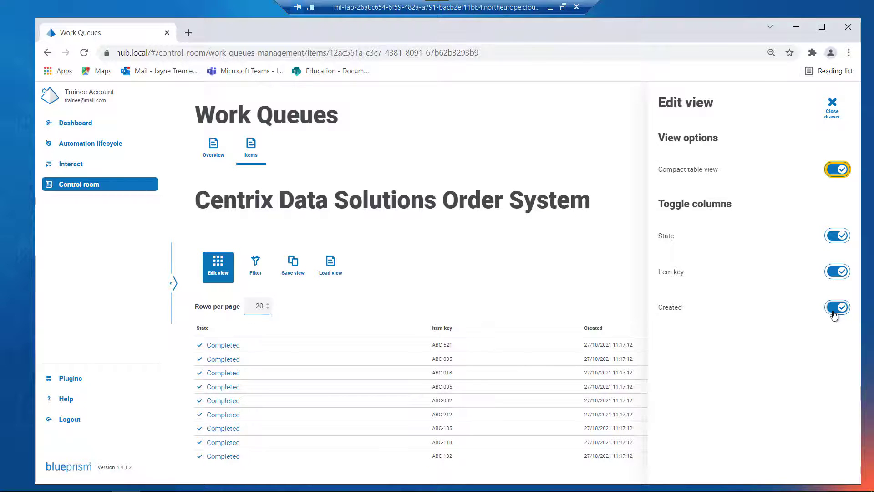
click(837, 307)
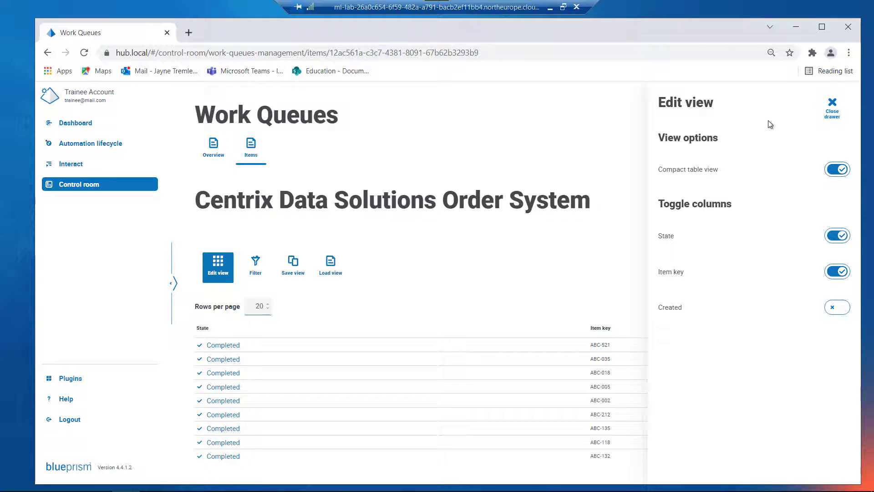
click(831, 105)
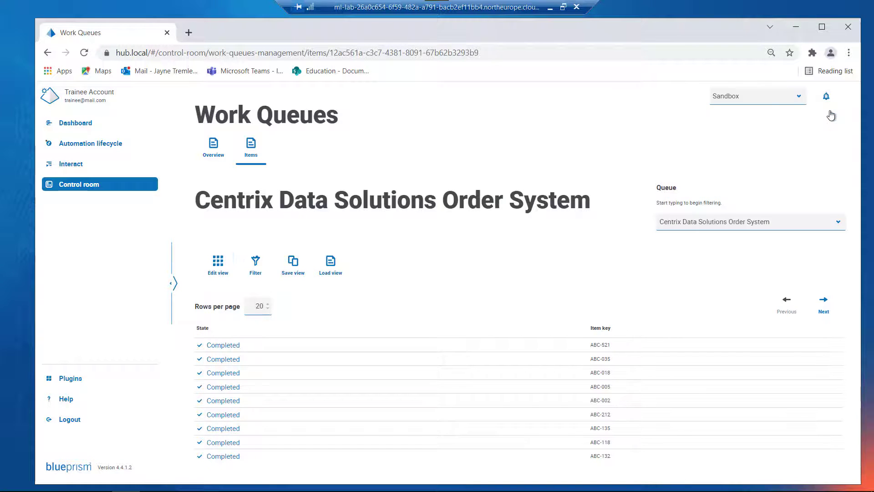
mouse_move(472, 298)
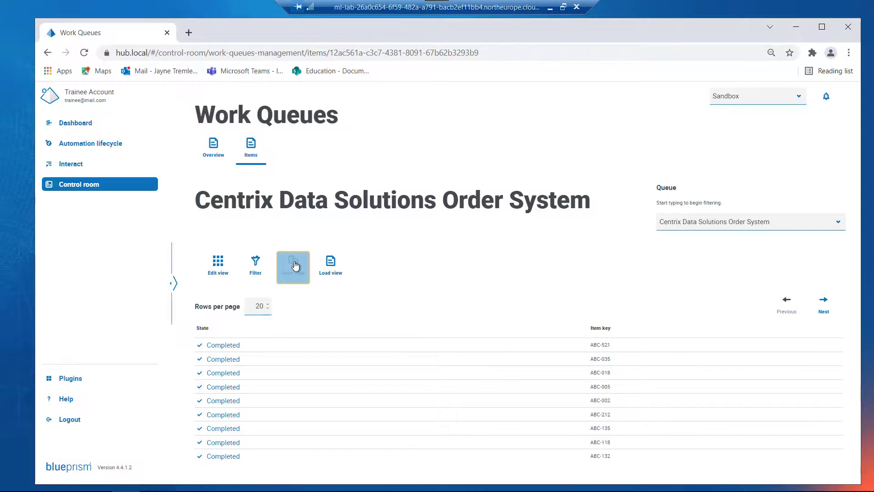
Save the compact Centrix items layout, without the Created column, as a view named 'Standard View'
click(293, 266)
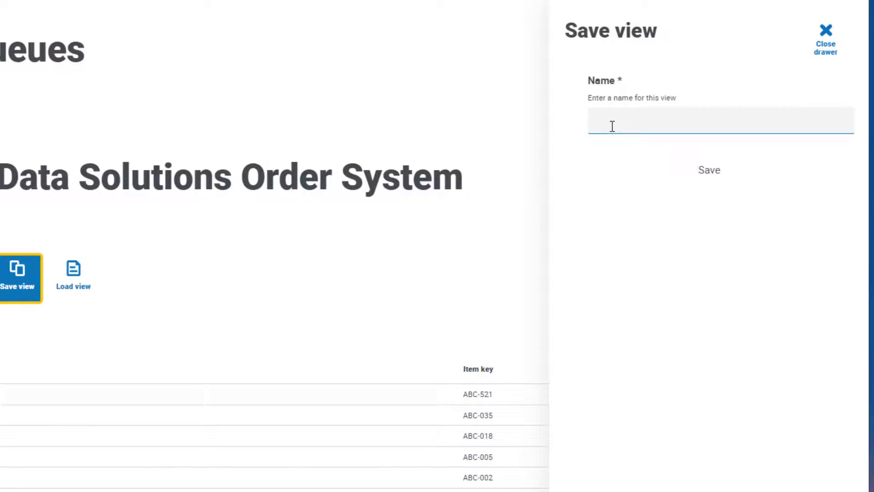
click(720, 120)
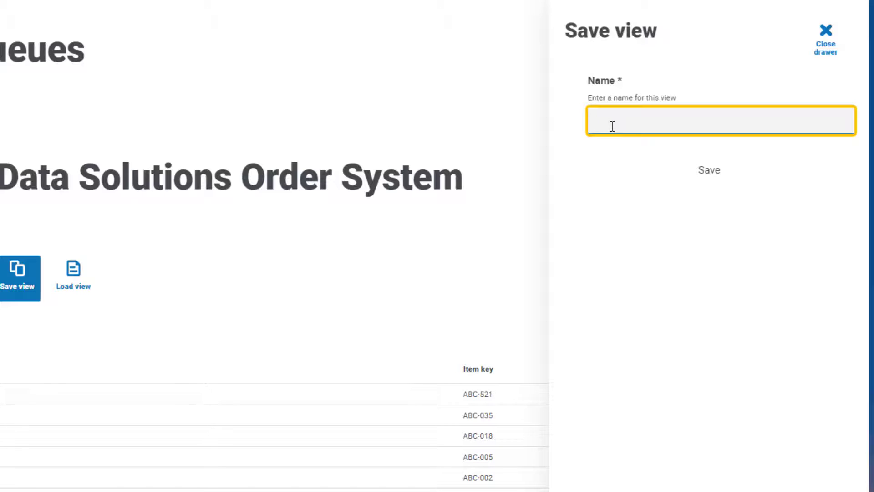
text(Standard View)
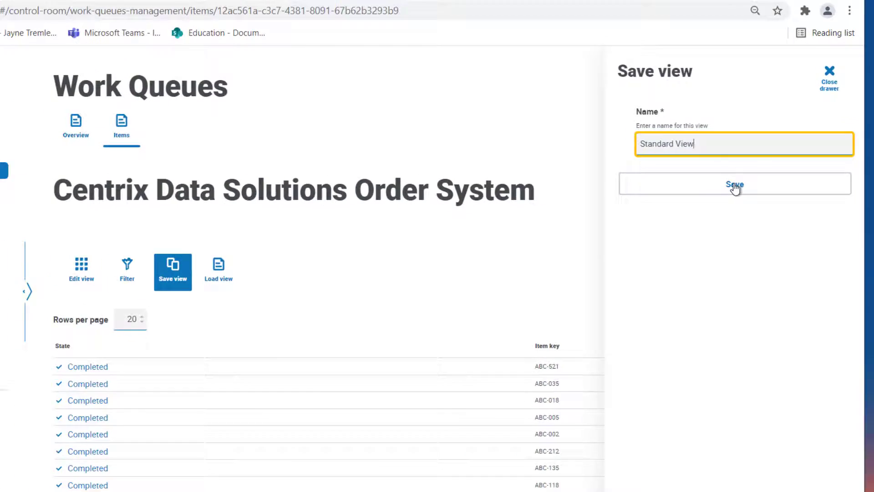
click(735, 184)
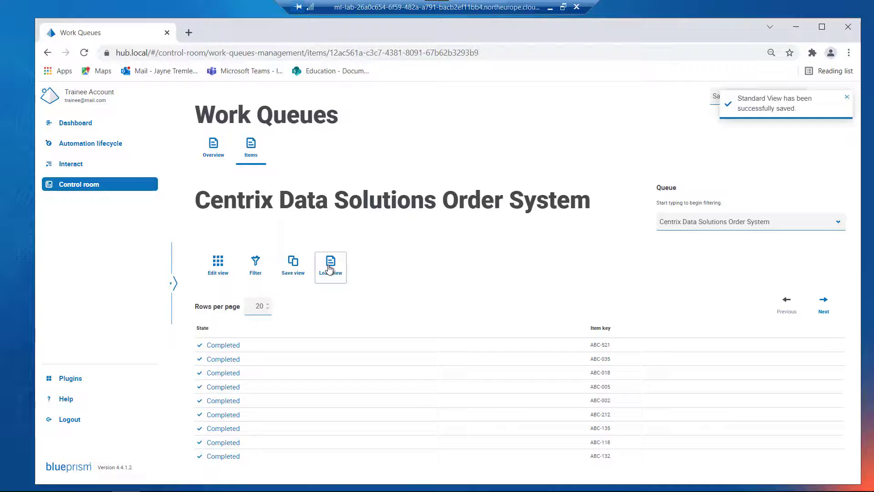
click(330, 266)
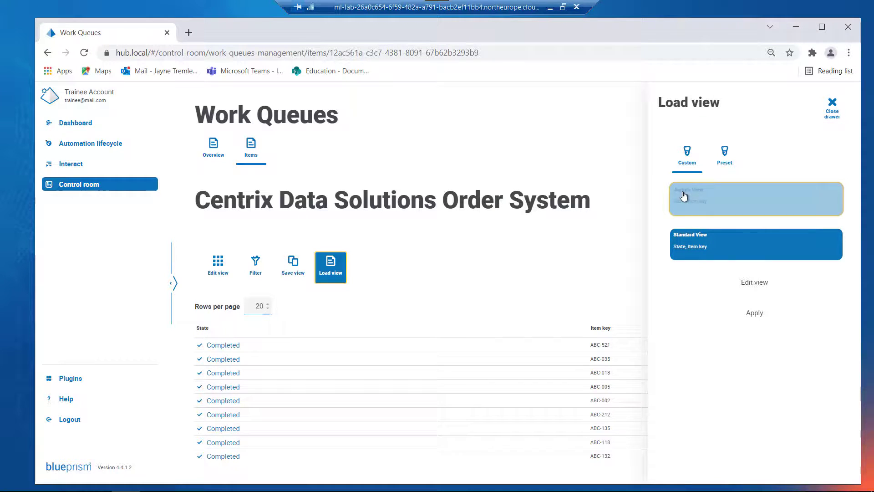
click(756, 199)
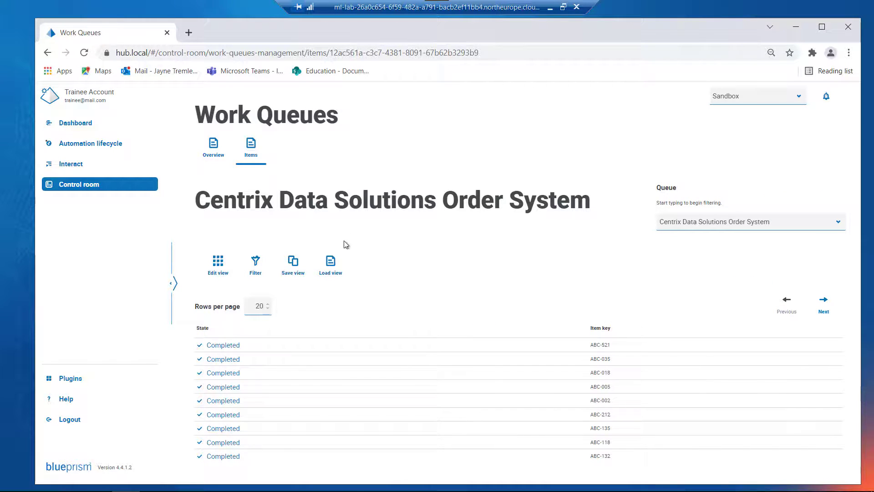
click(330, 265)
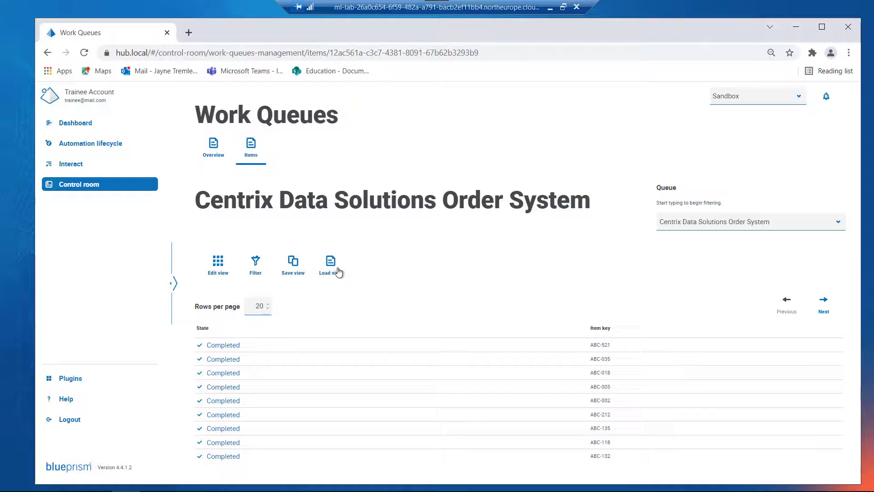
Load the All preset view to show every column from Priority through Exception reason
click(330, 265)
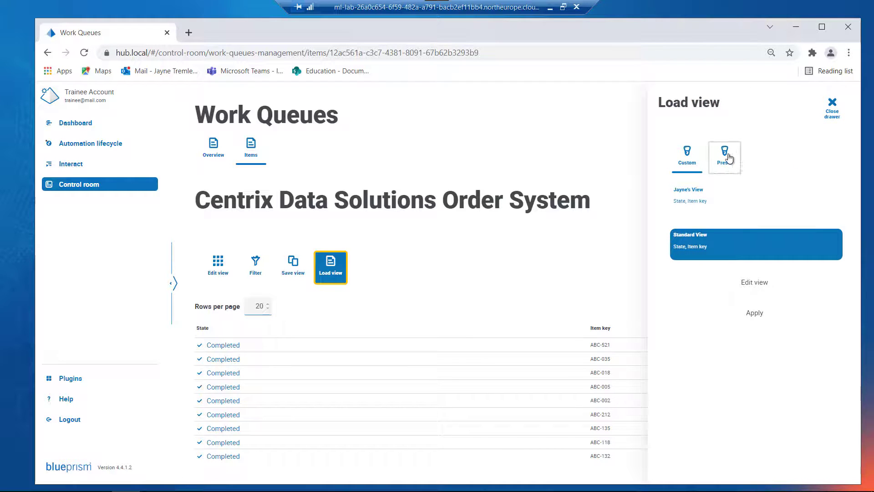
click(724, 156)
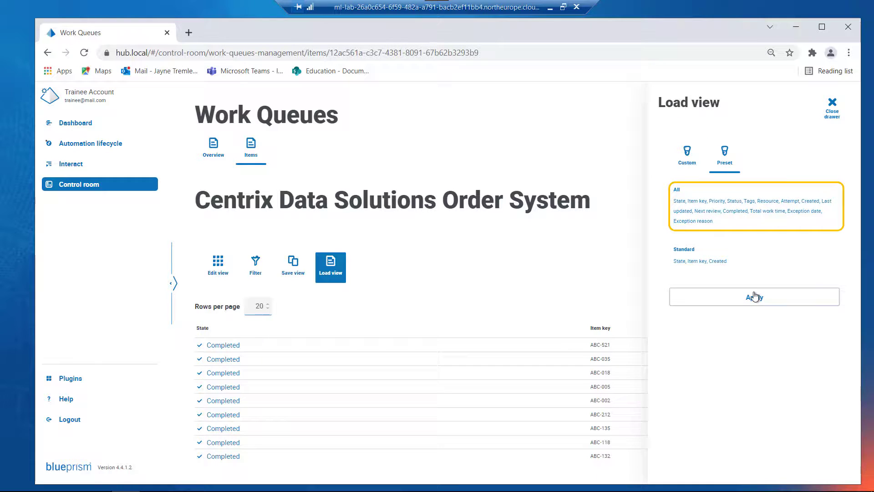
click(754, 296)
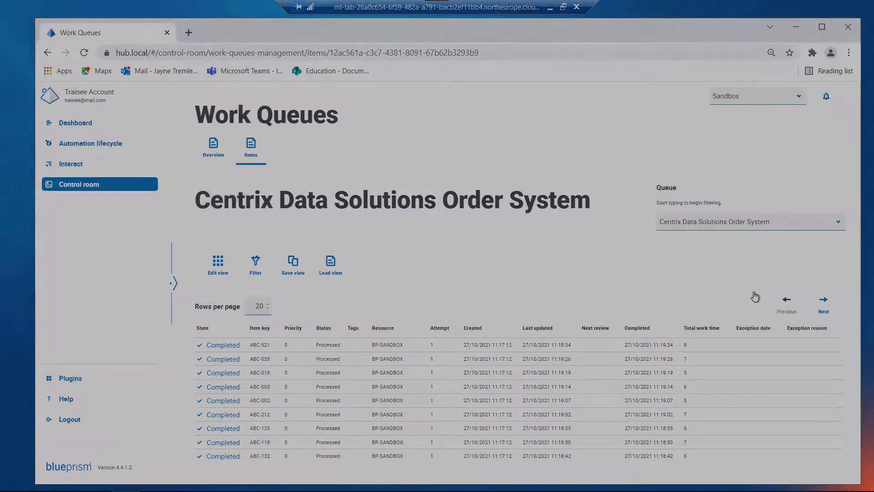